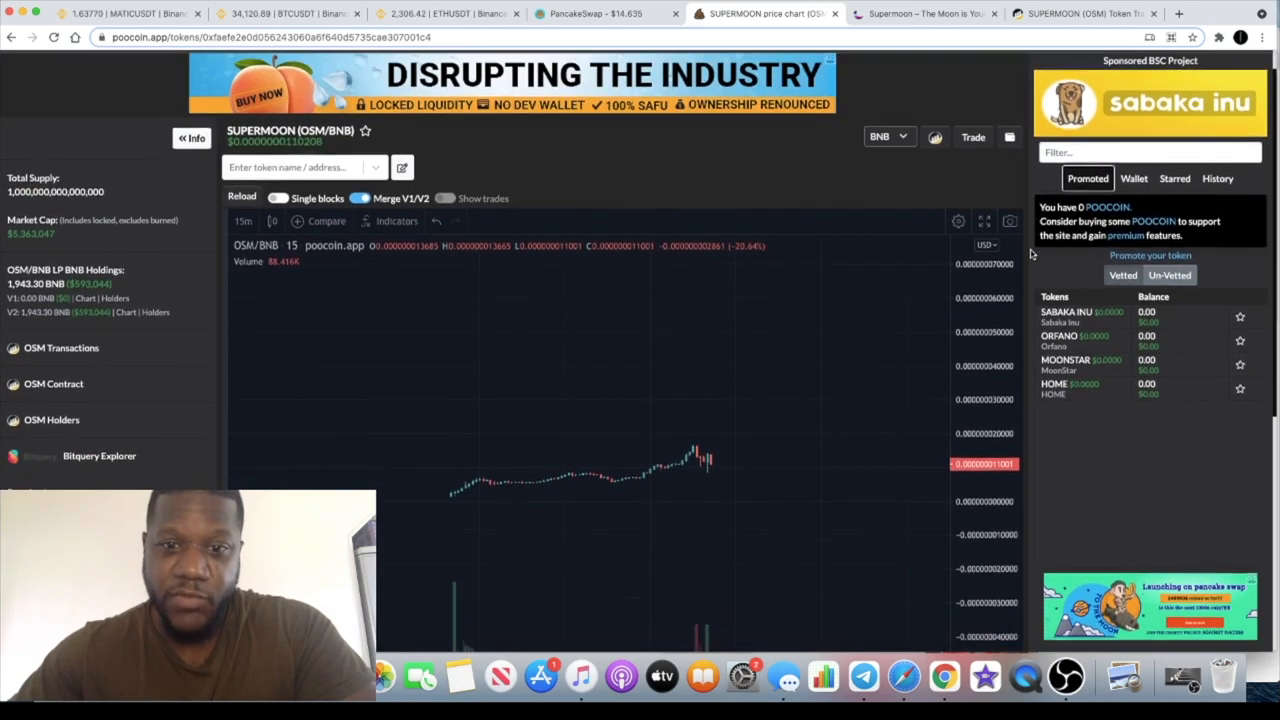
Open the Supermoon project website and read through its home page and About section
scroll(down, 3)
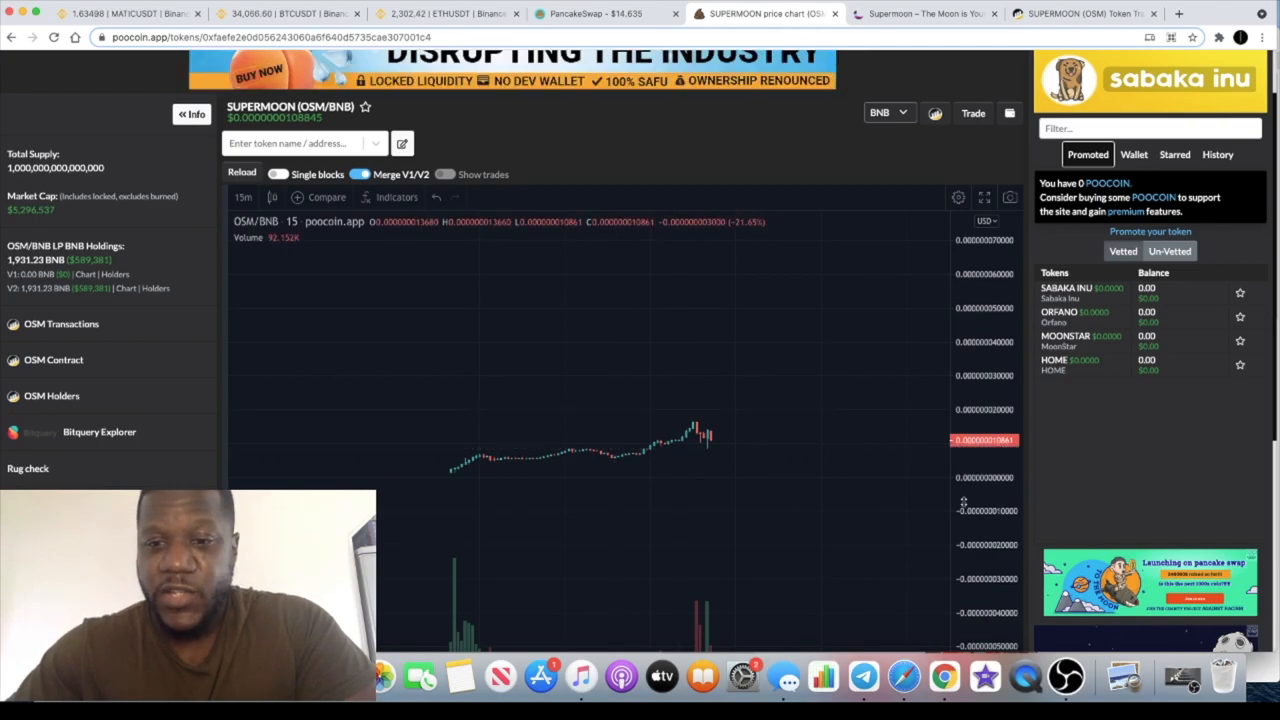
mouse_move(815, 440)
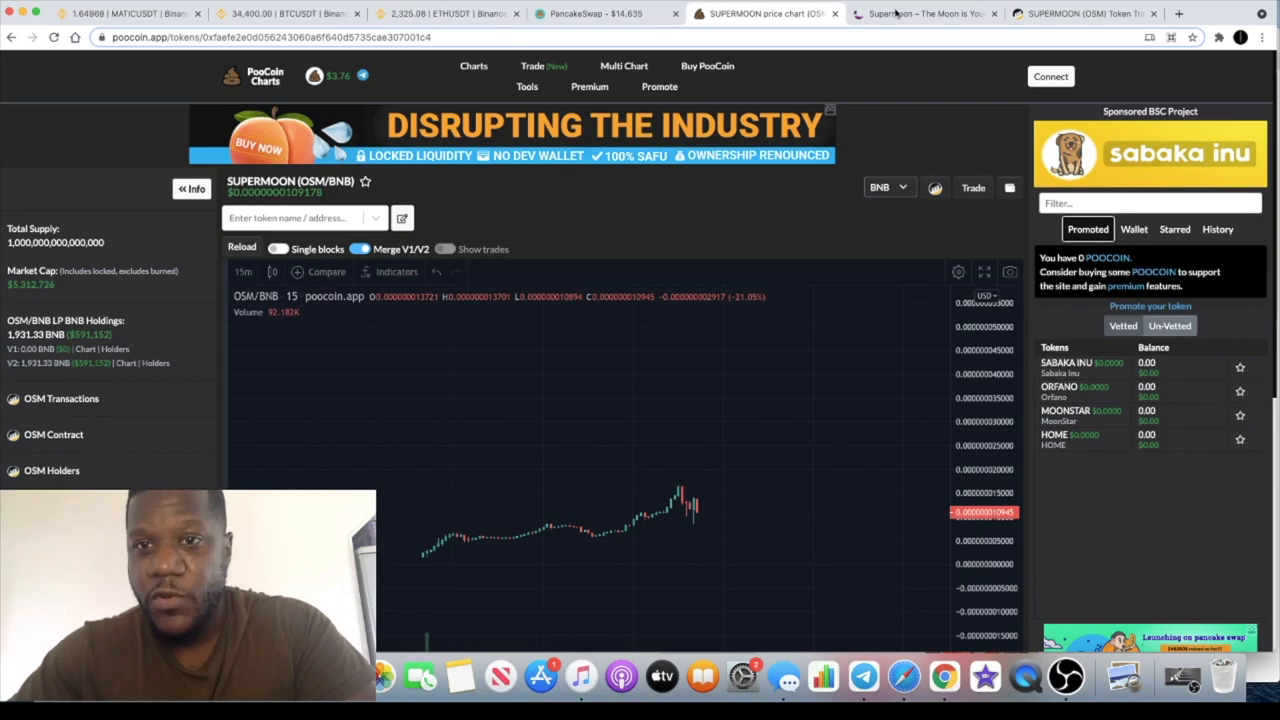
click(920, 13)
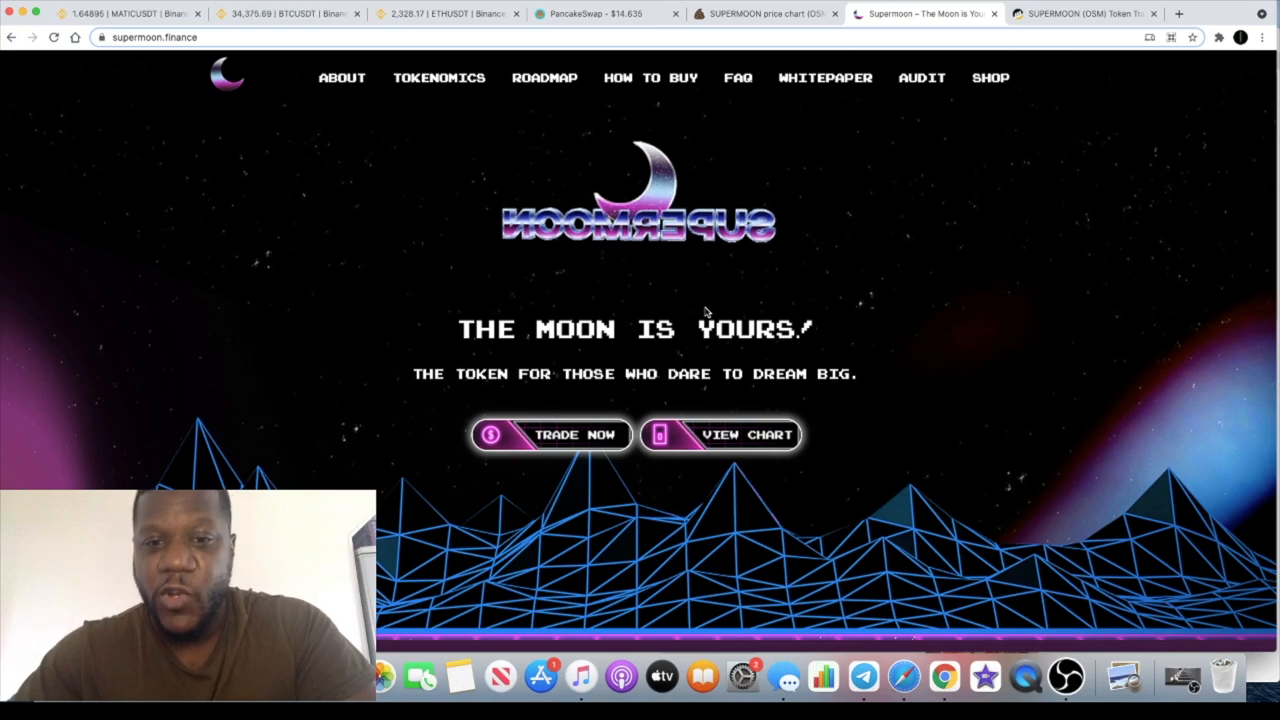
scroll(down, 3)
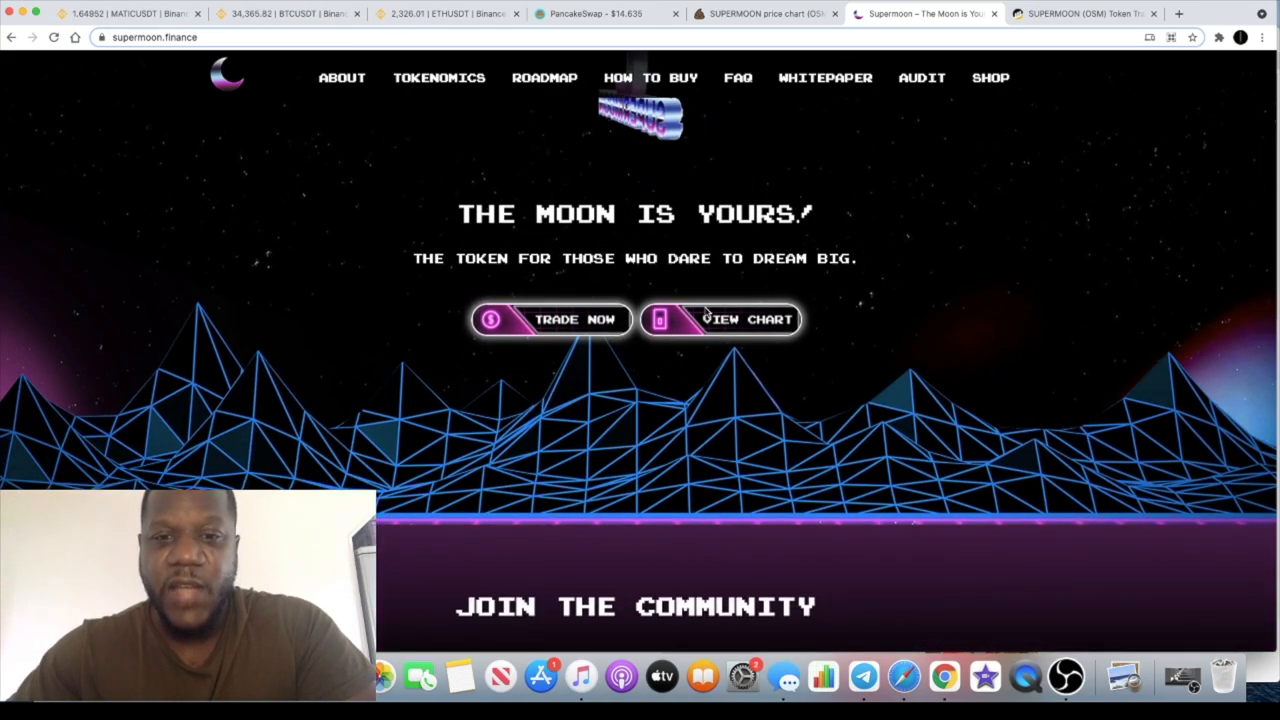
scroll(down, 3)
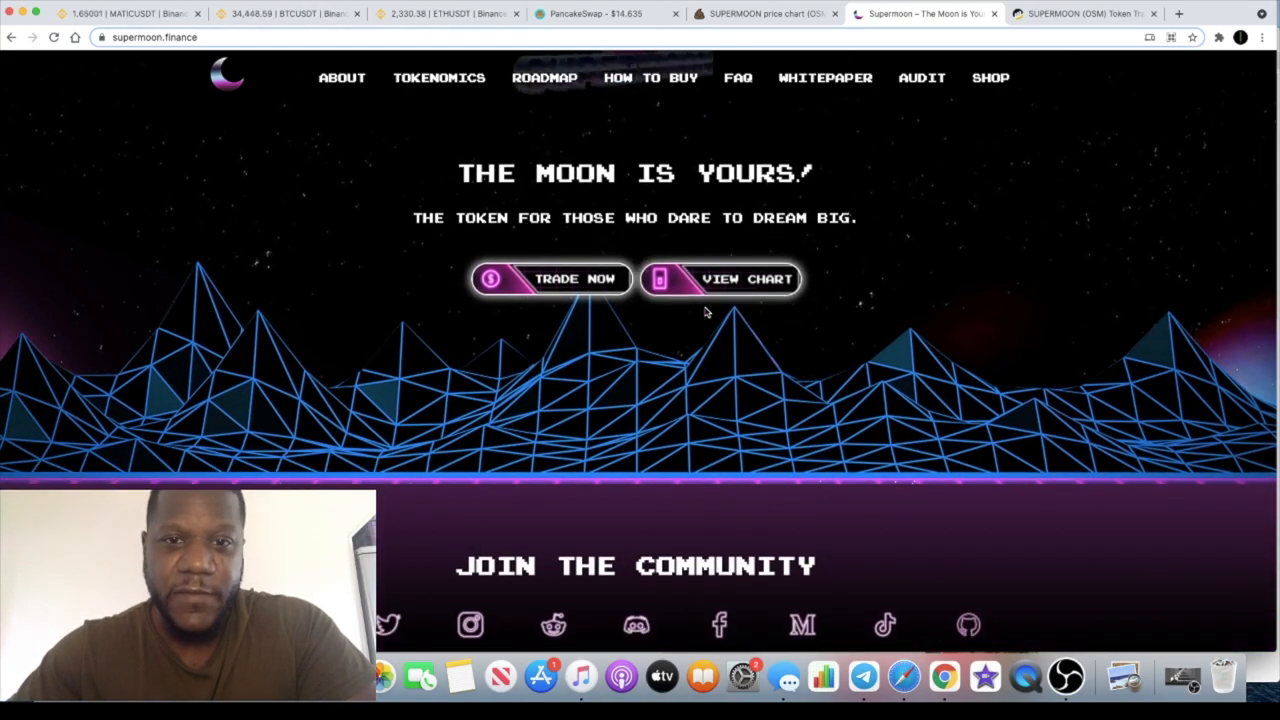
click(341, 77)
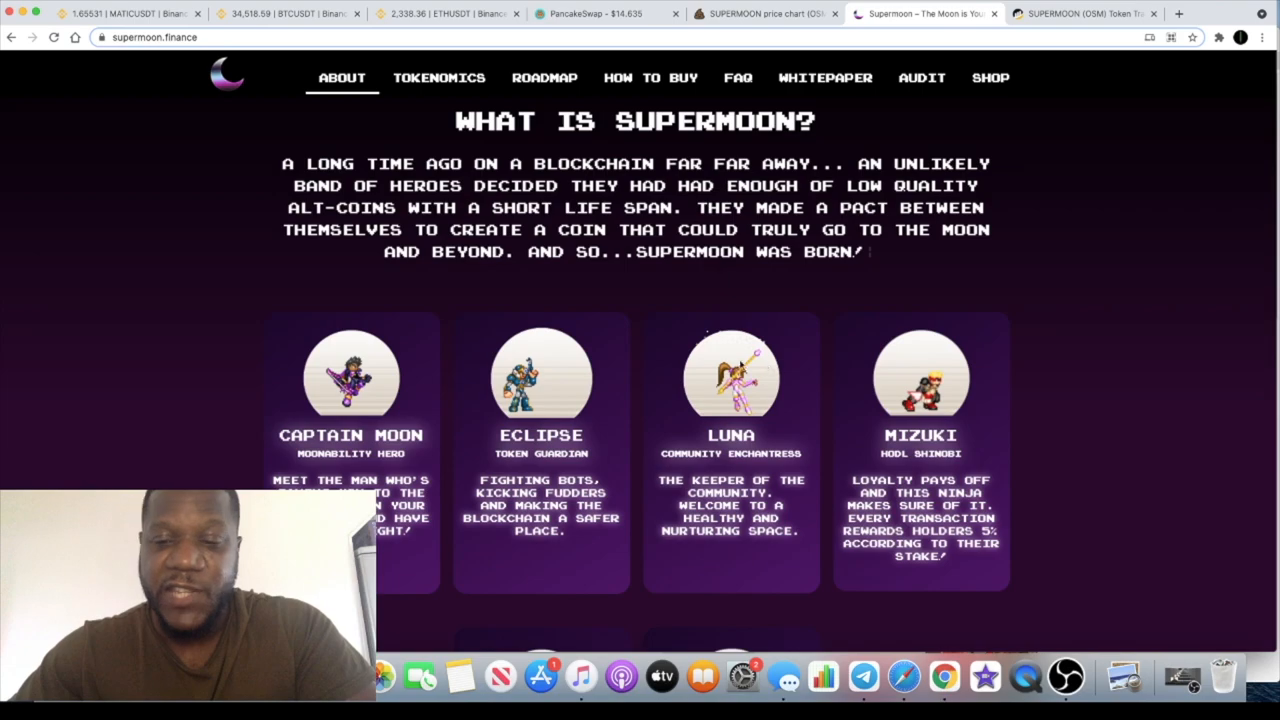
scroll(down, 3)
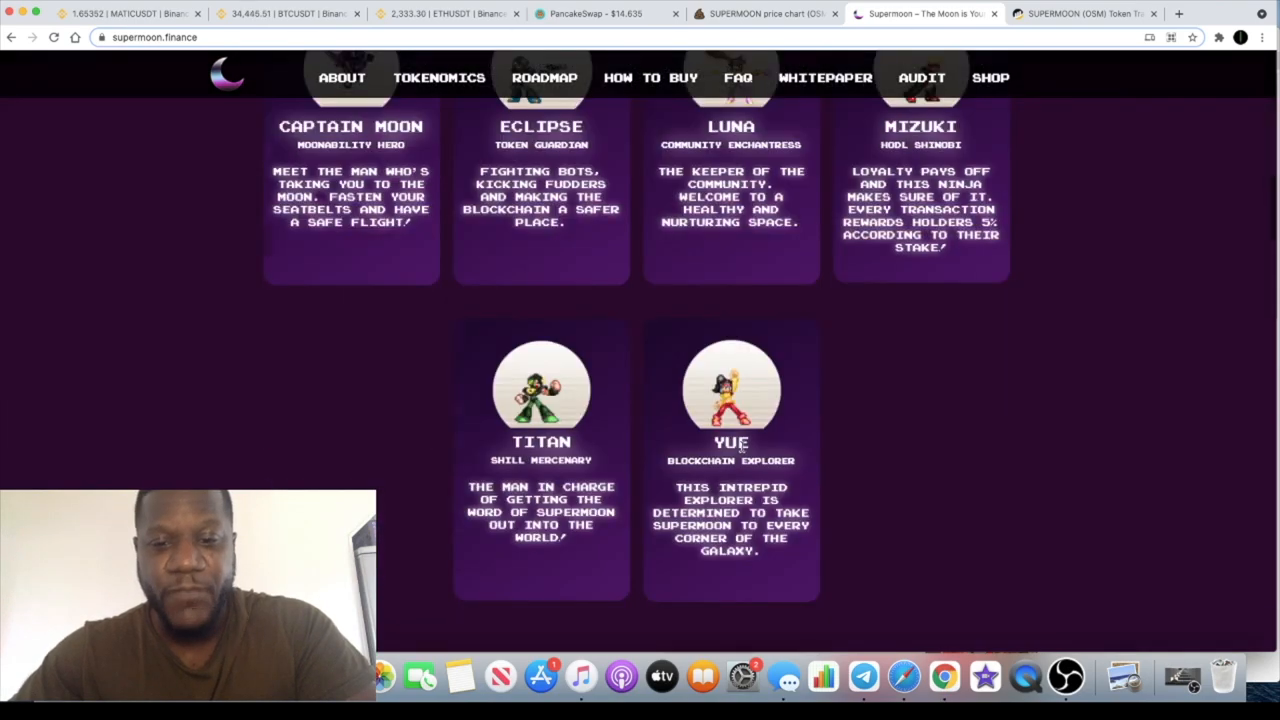
Review the site's Tokenomics and Roadmap sections, then return to the SUPERMOON price chart
click(439, 77)
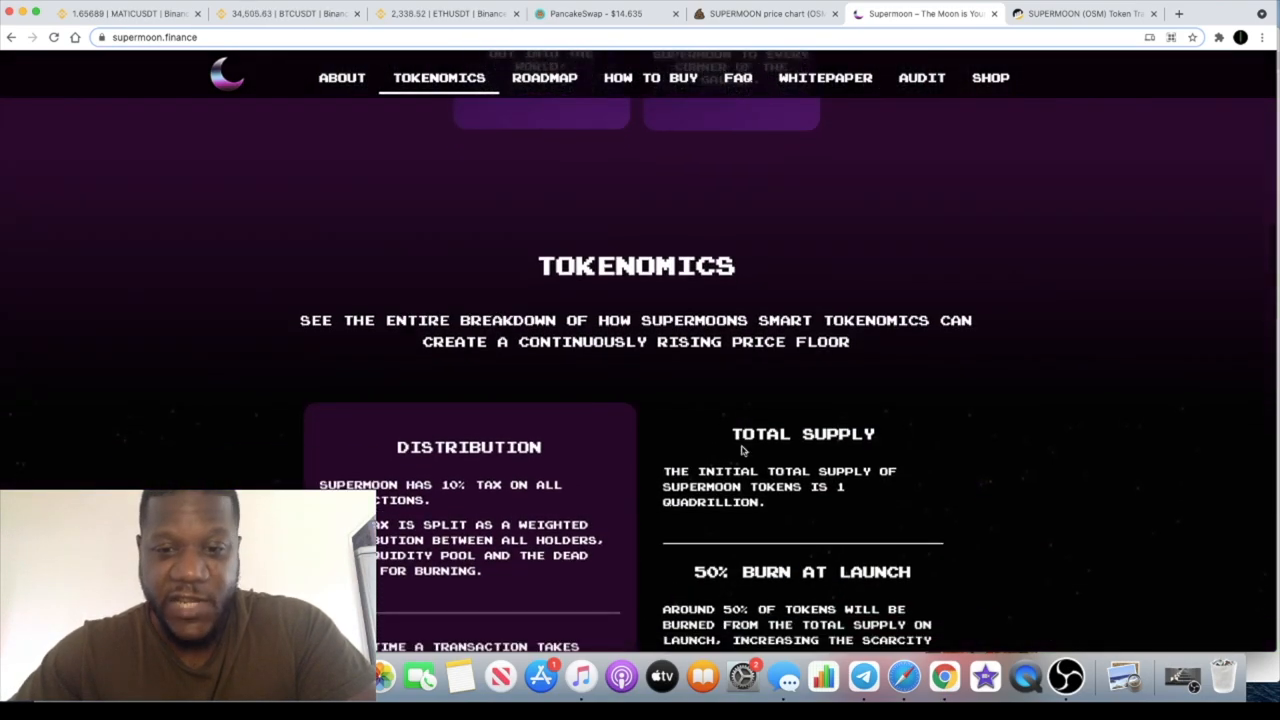
scroll(down, 3)
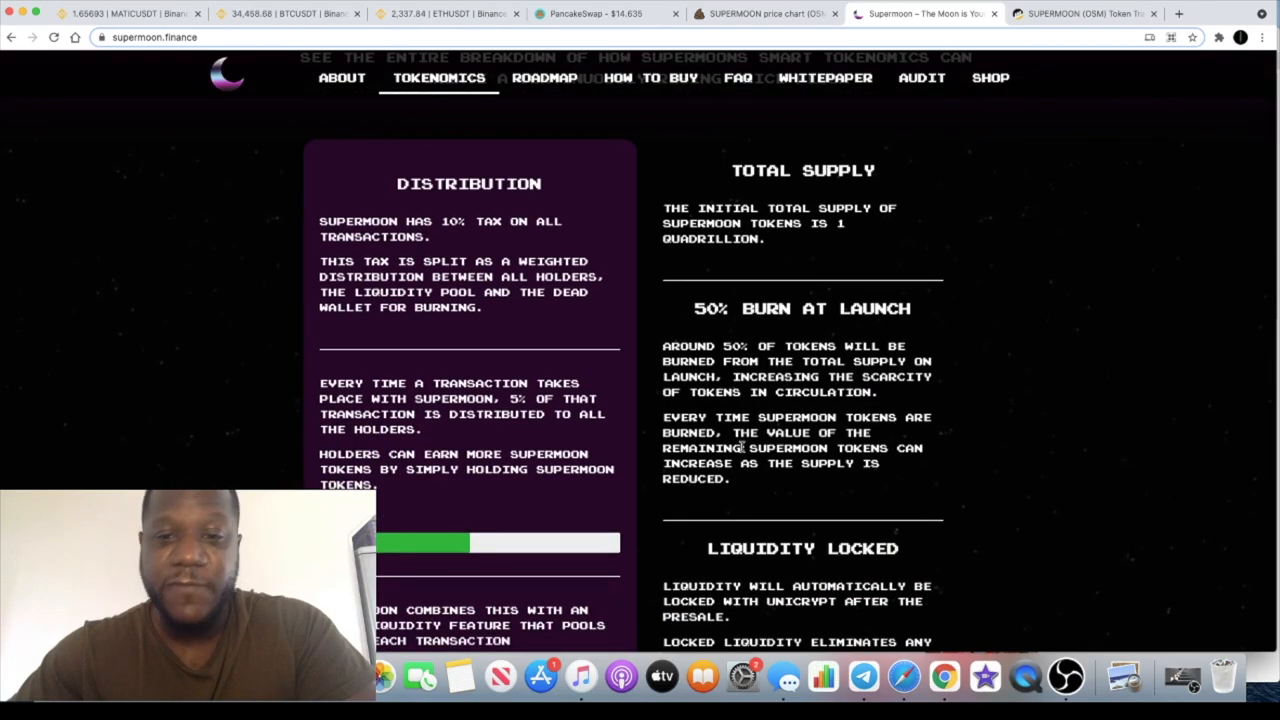
scroll(down, 3)
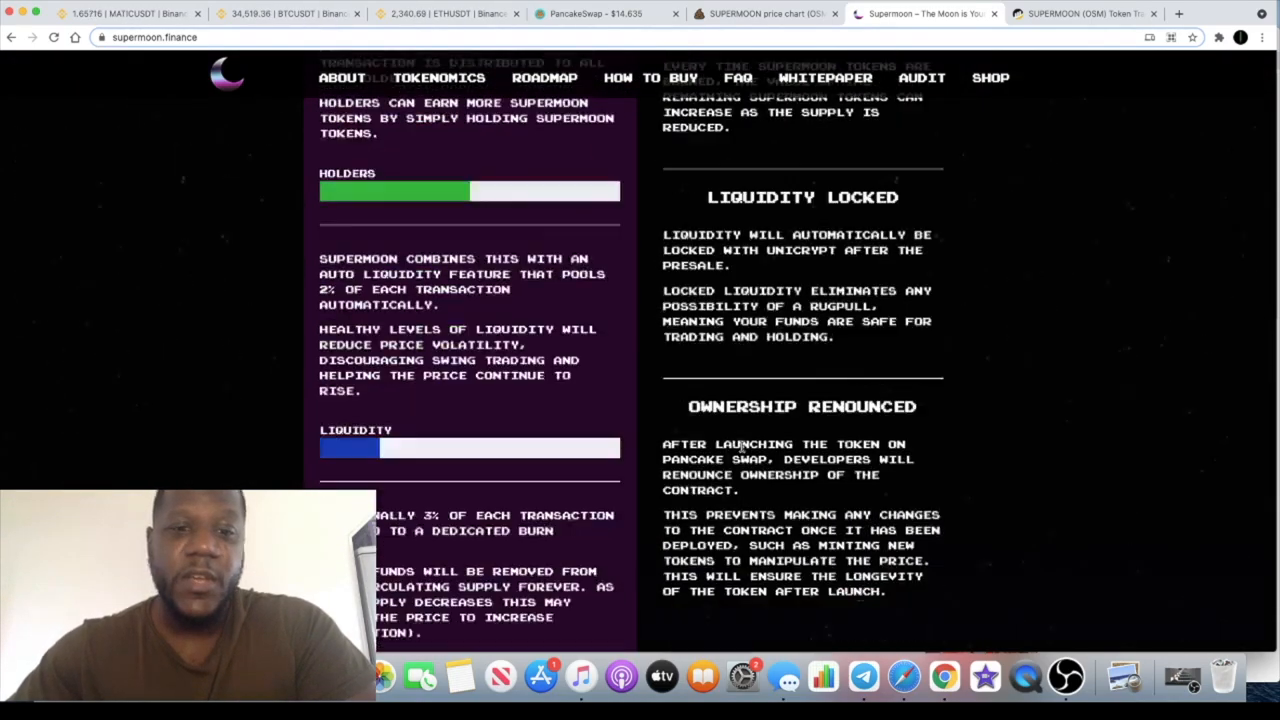
click(544, 77)
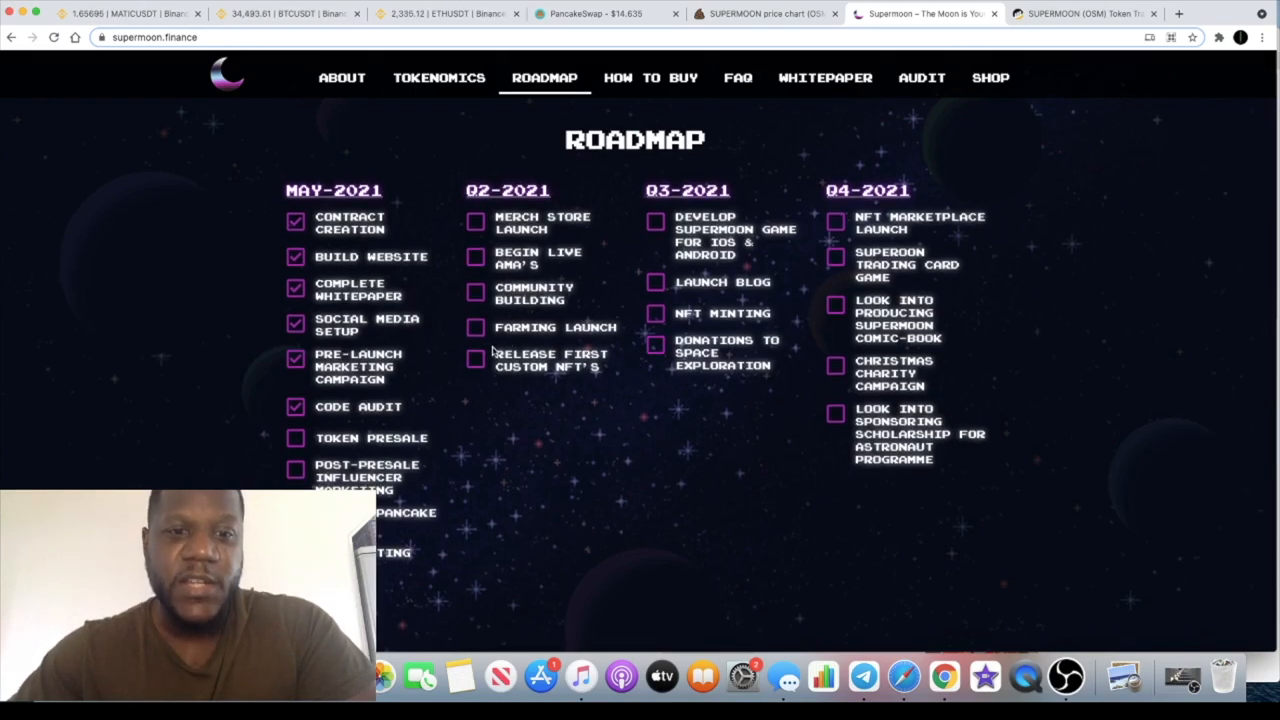
scroll(down, 3)
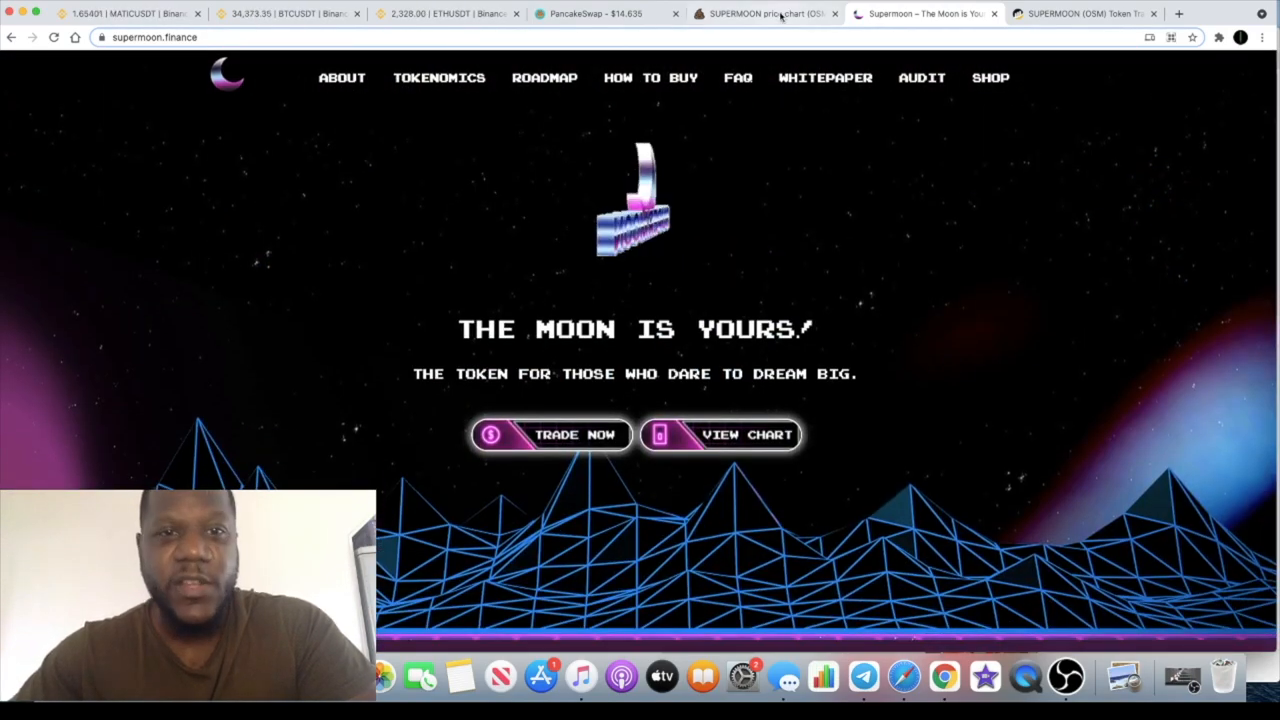
click(720, 434)
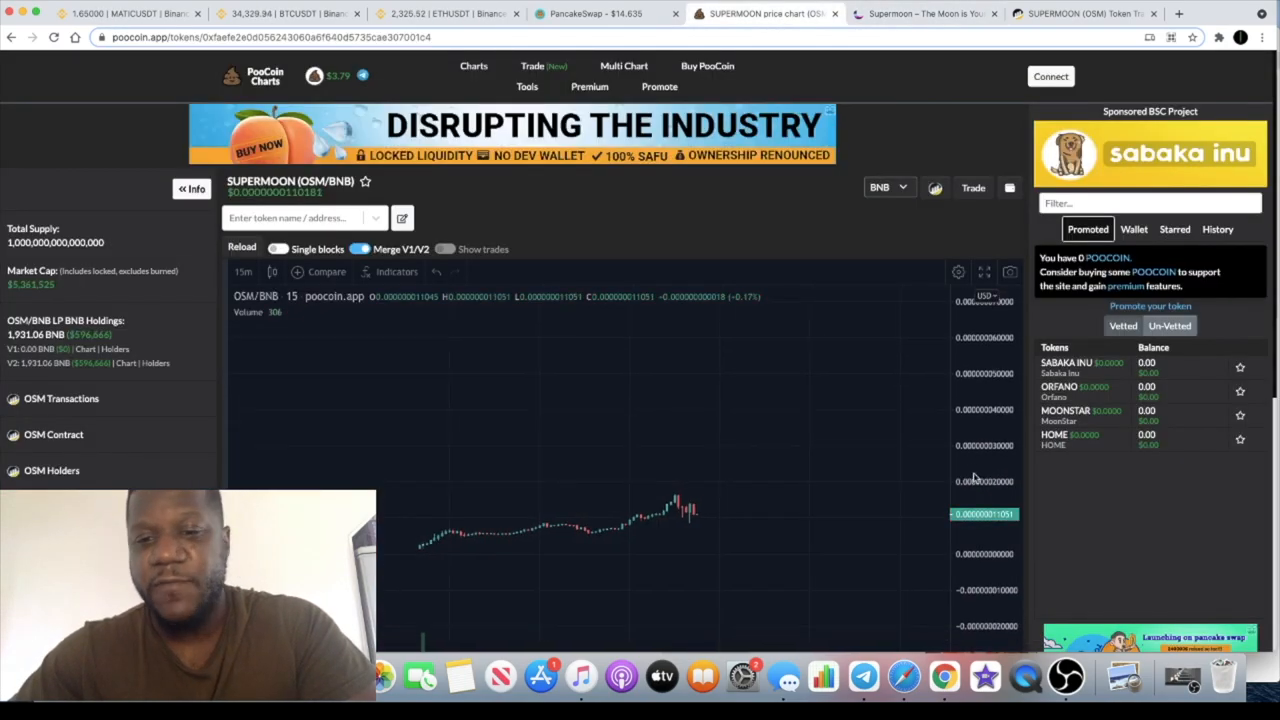
mouse_move(785, 448)
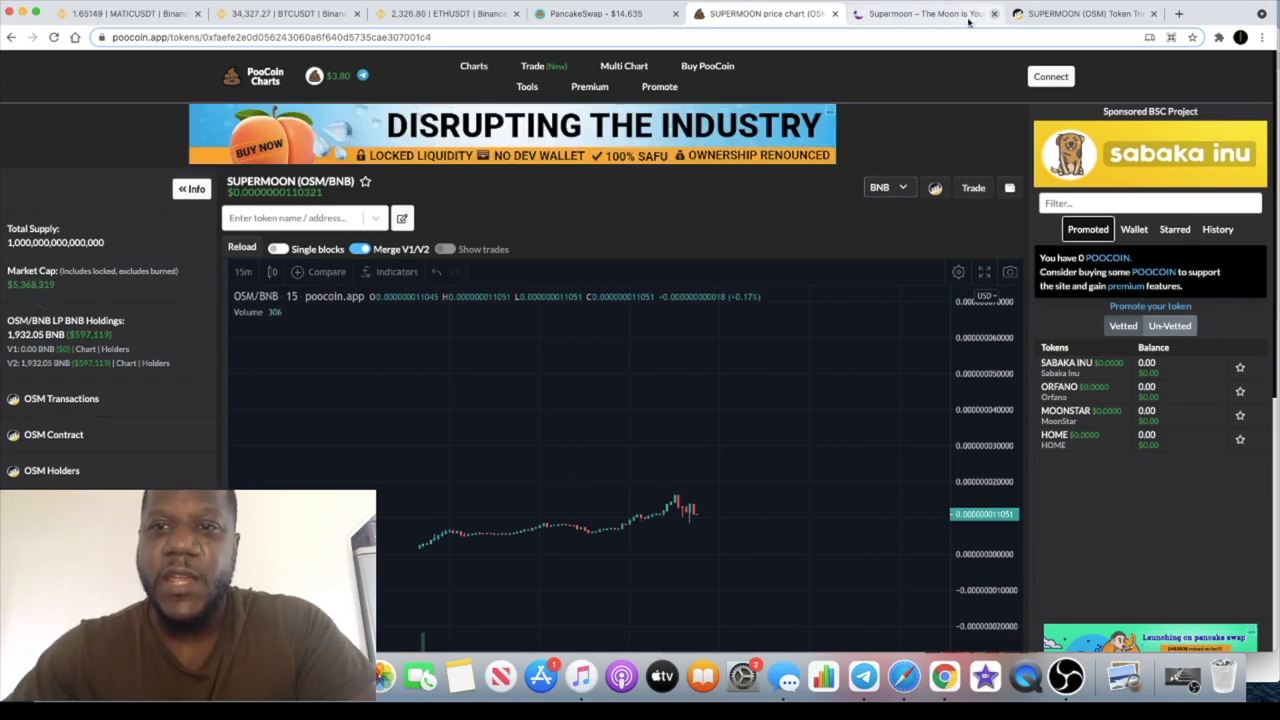
Check the SUPERMOON token page on BscScan, then bring up the Telegram app
click(1080, 13)
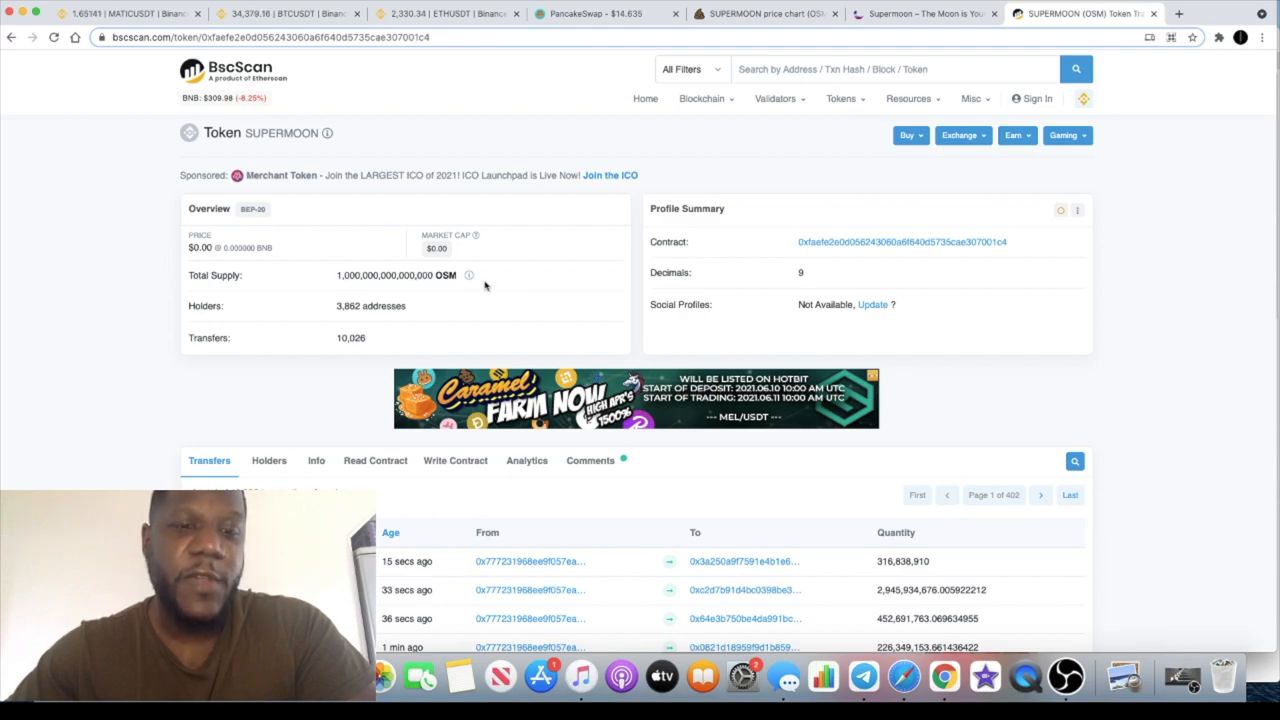
mouse_move(862, 677)
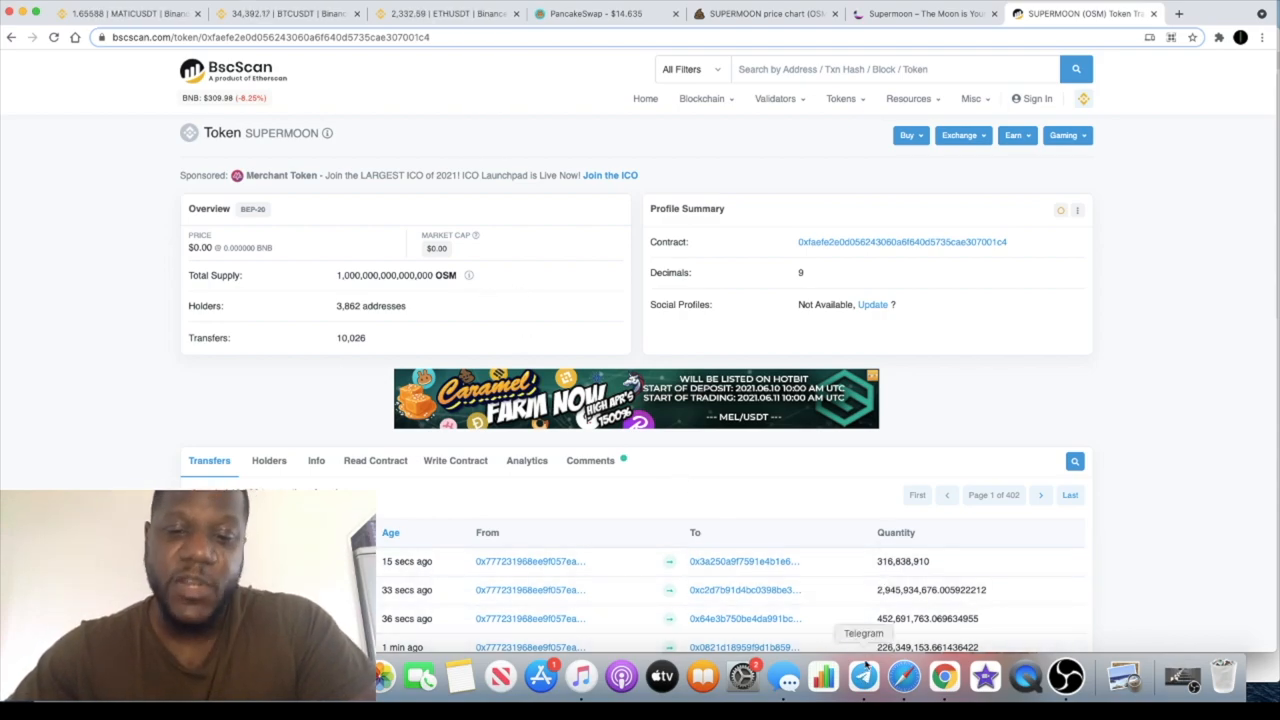
click(863, 676)
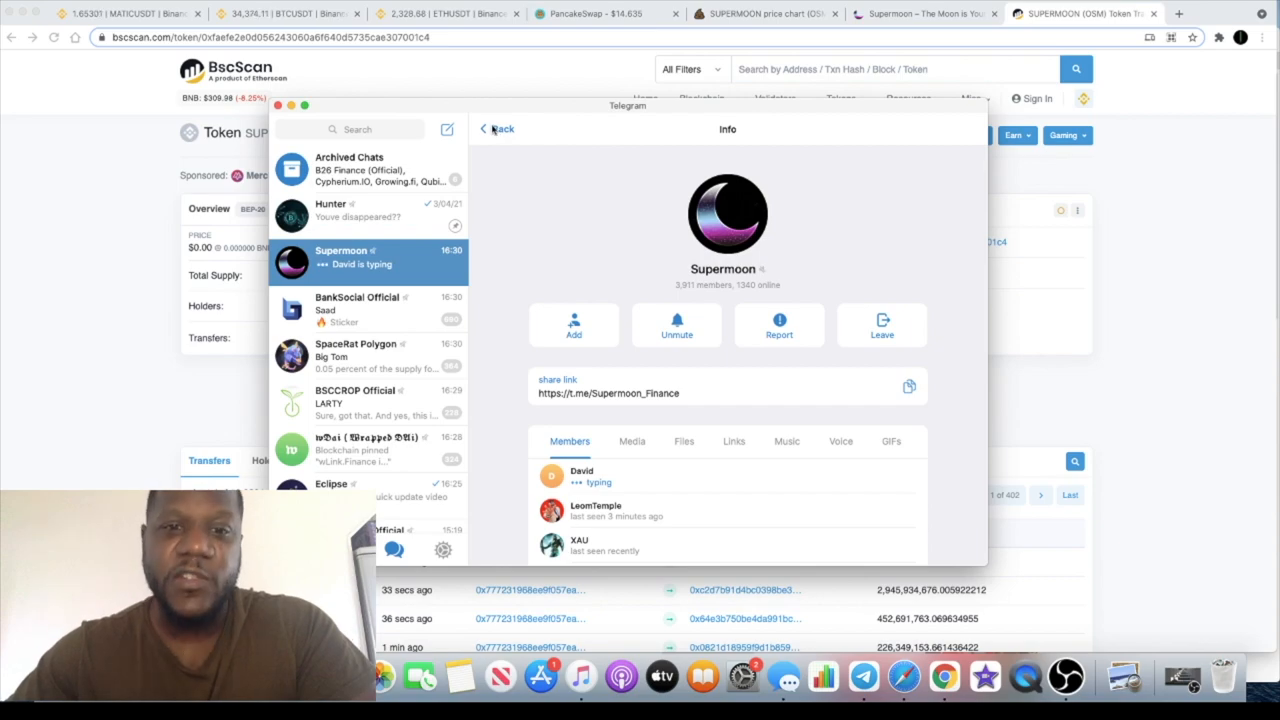
Go back from the Supermoon group's info panel to the group chat
click(497, 128)
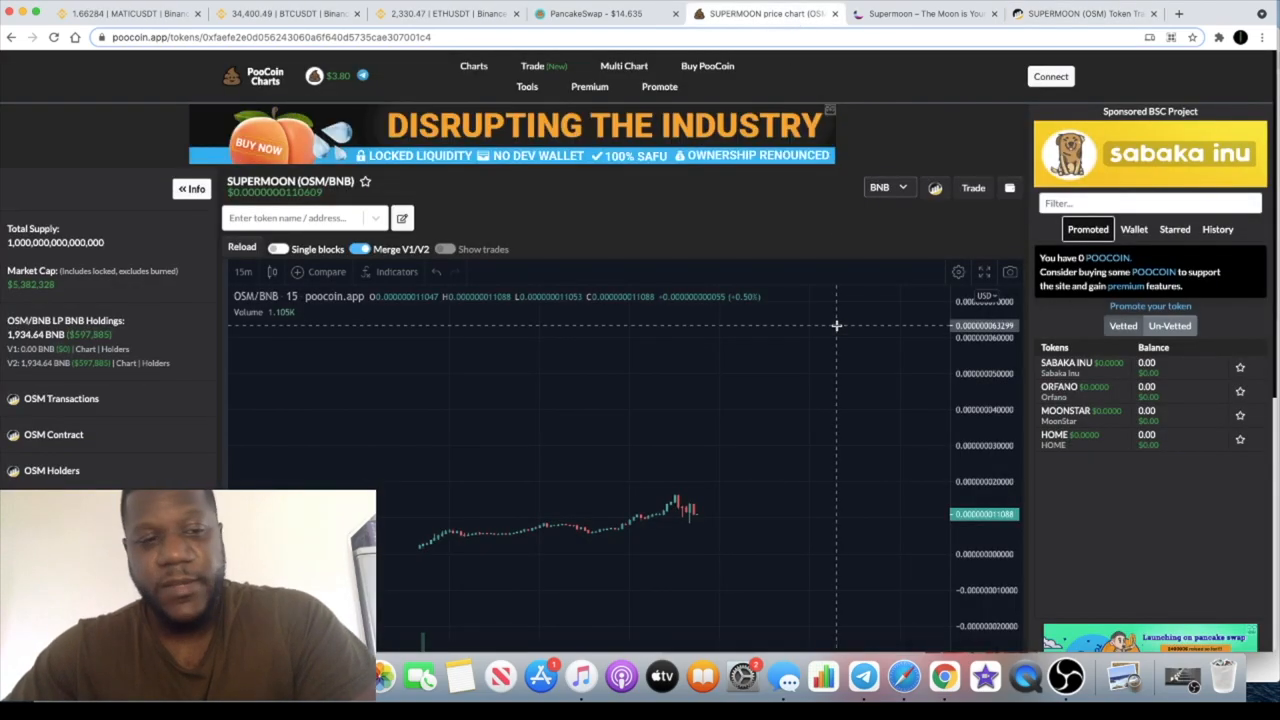
mouse_move(1030, 380)
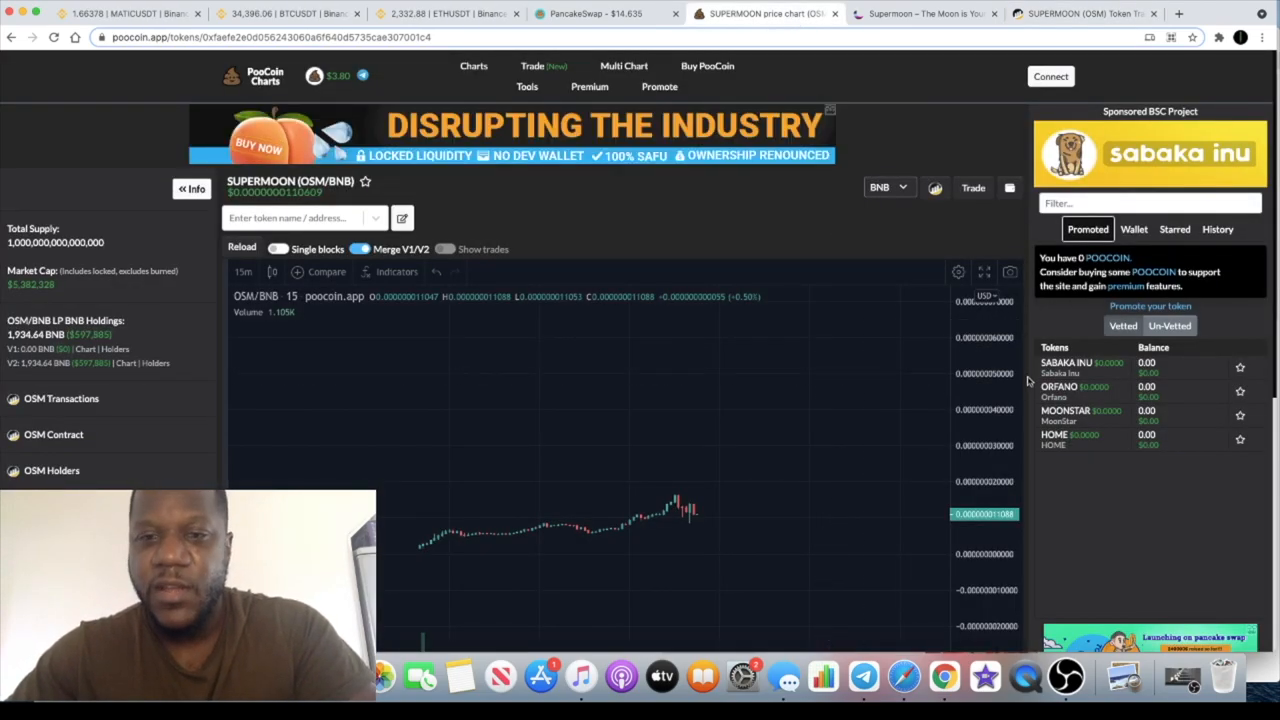
Scroll down the PooCoin page to show the full SUPERMOON chart with volume bars
scroll(down, 3)
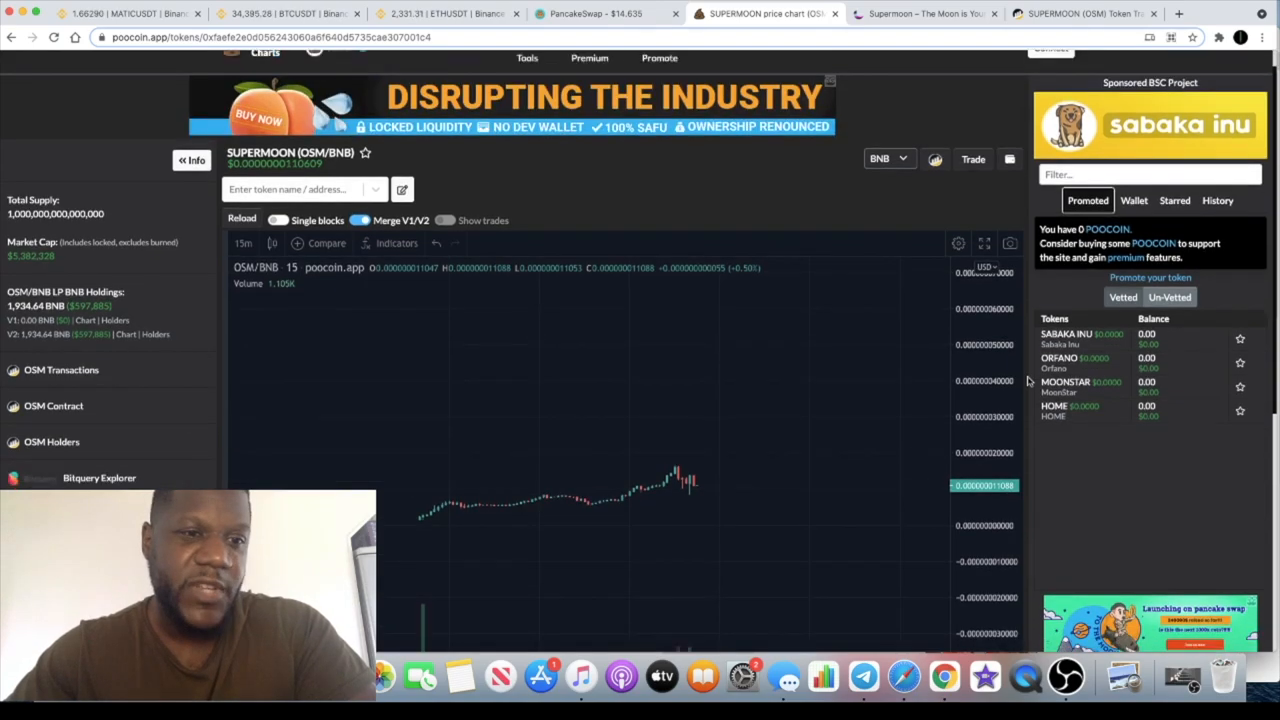
scroll(down, 3)
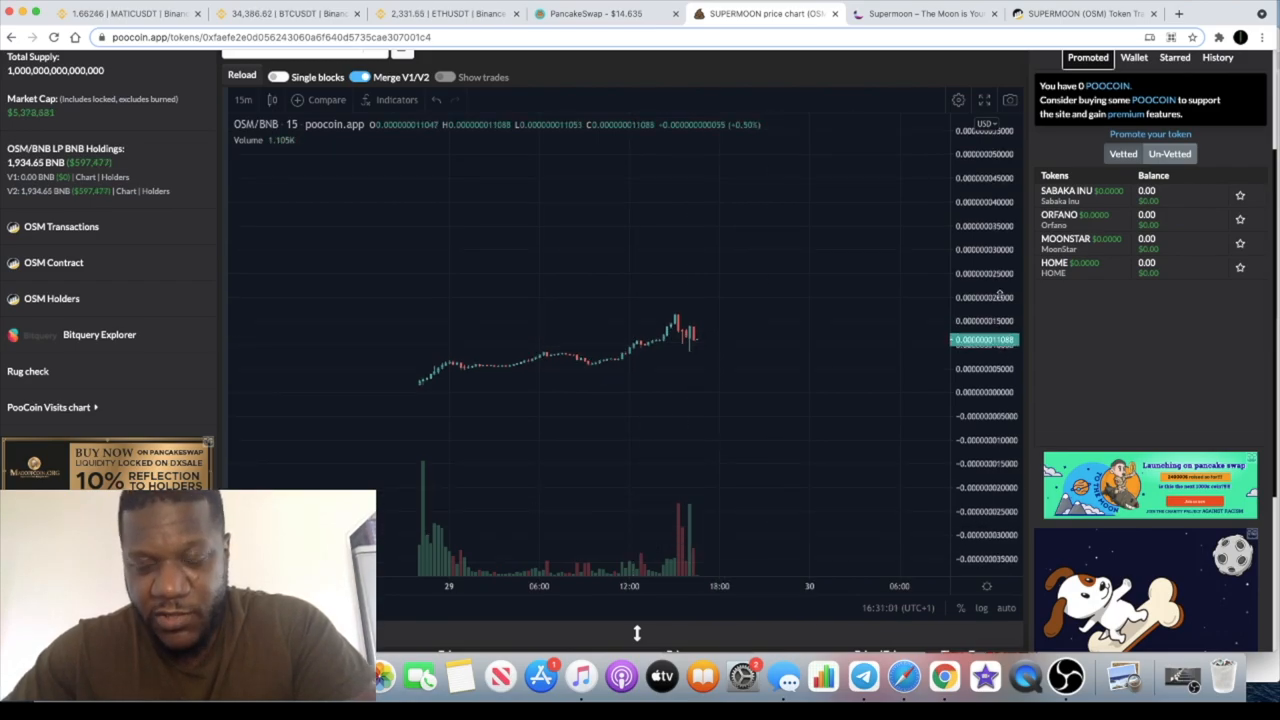
mouse_move(842, 323)
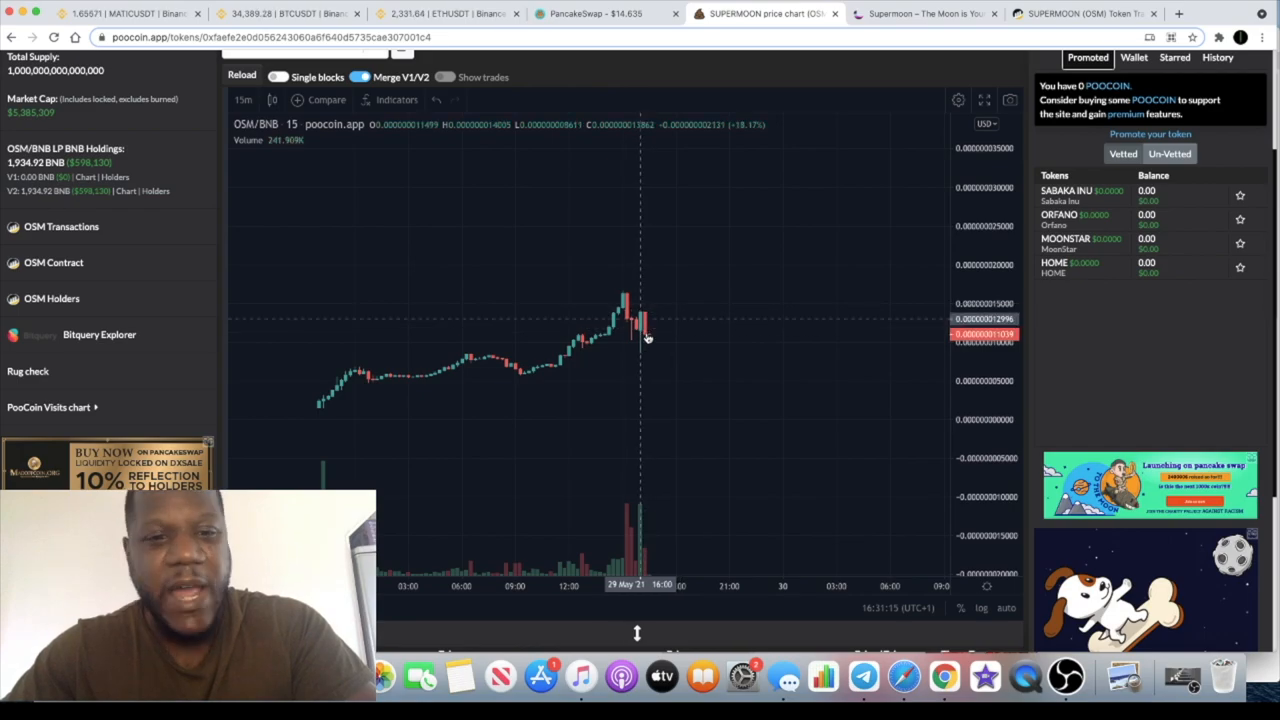
mouse_move(638, 328)
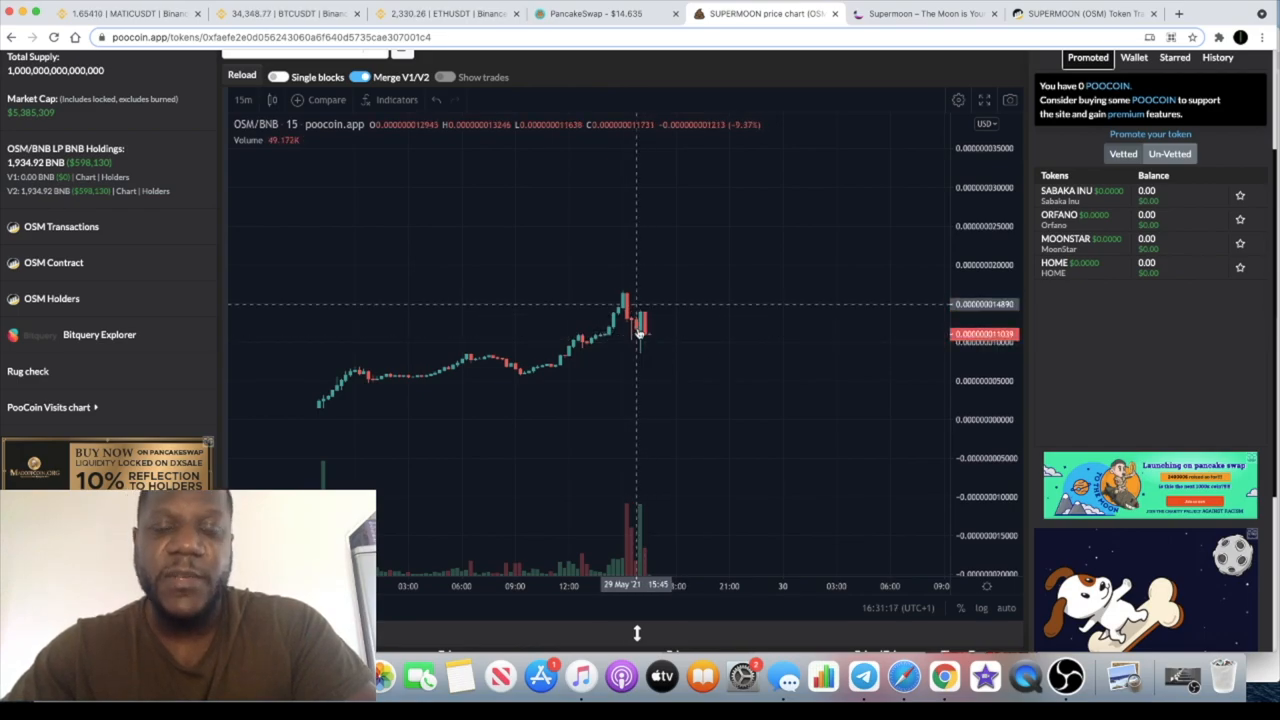
mouse_move(637, 350)
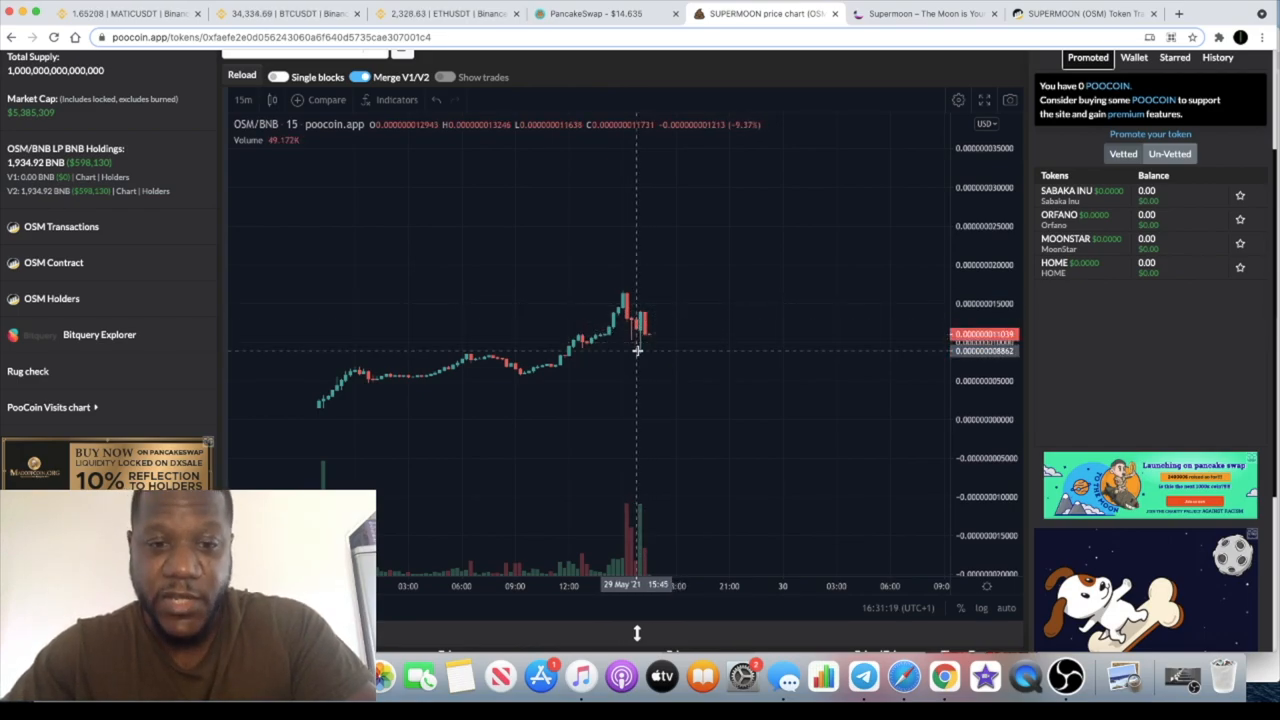
mouse_move(669, 225)
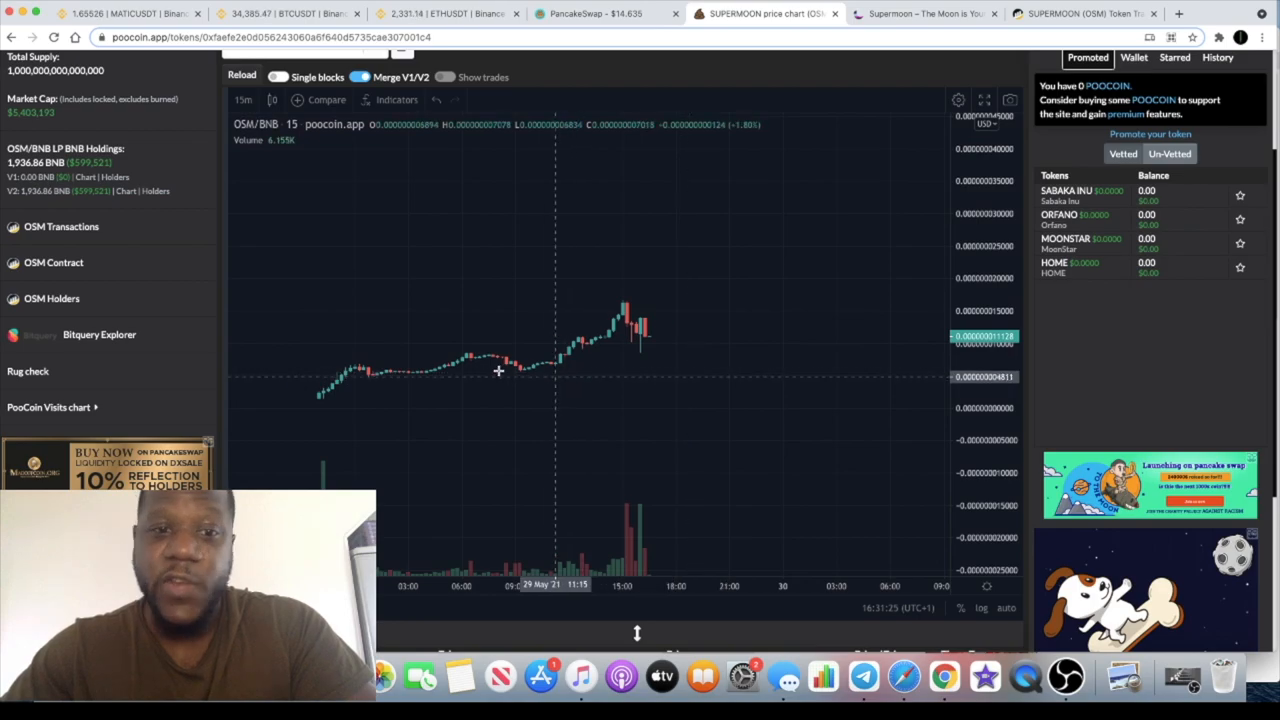
mouse_move(488, 374)
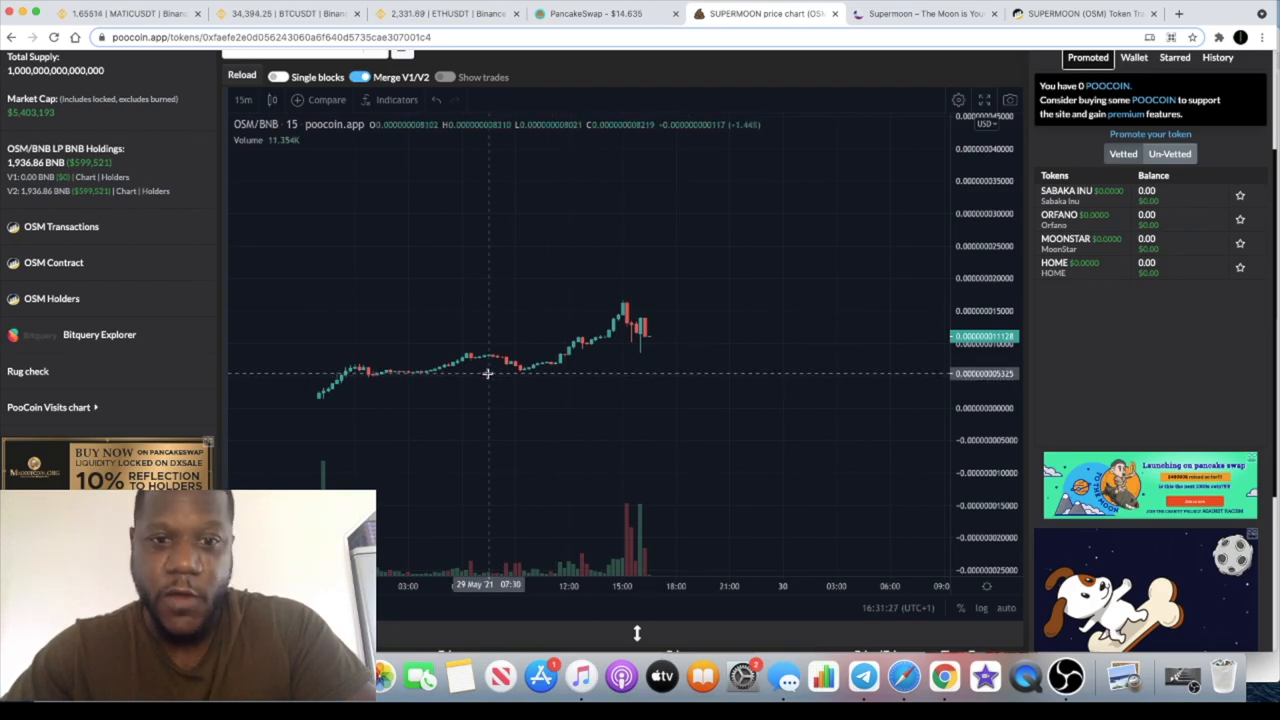
mouse_move(846, 203)
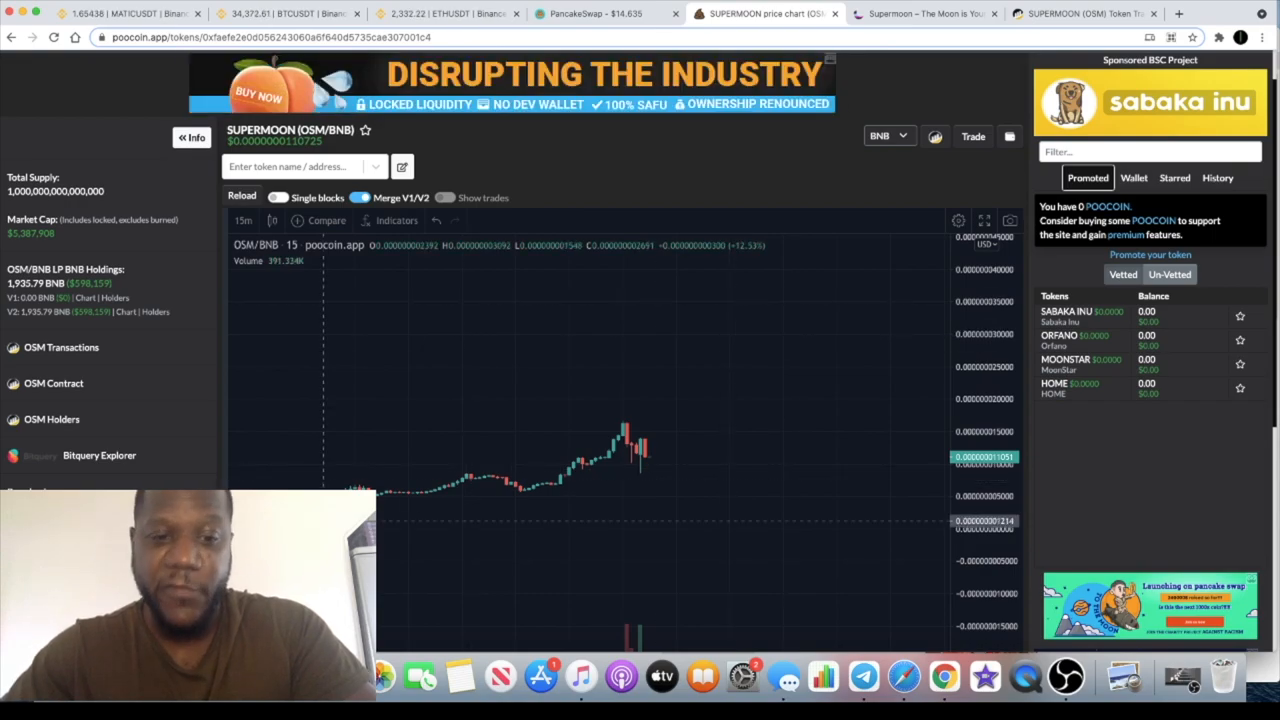
mouse_move(380, 427)
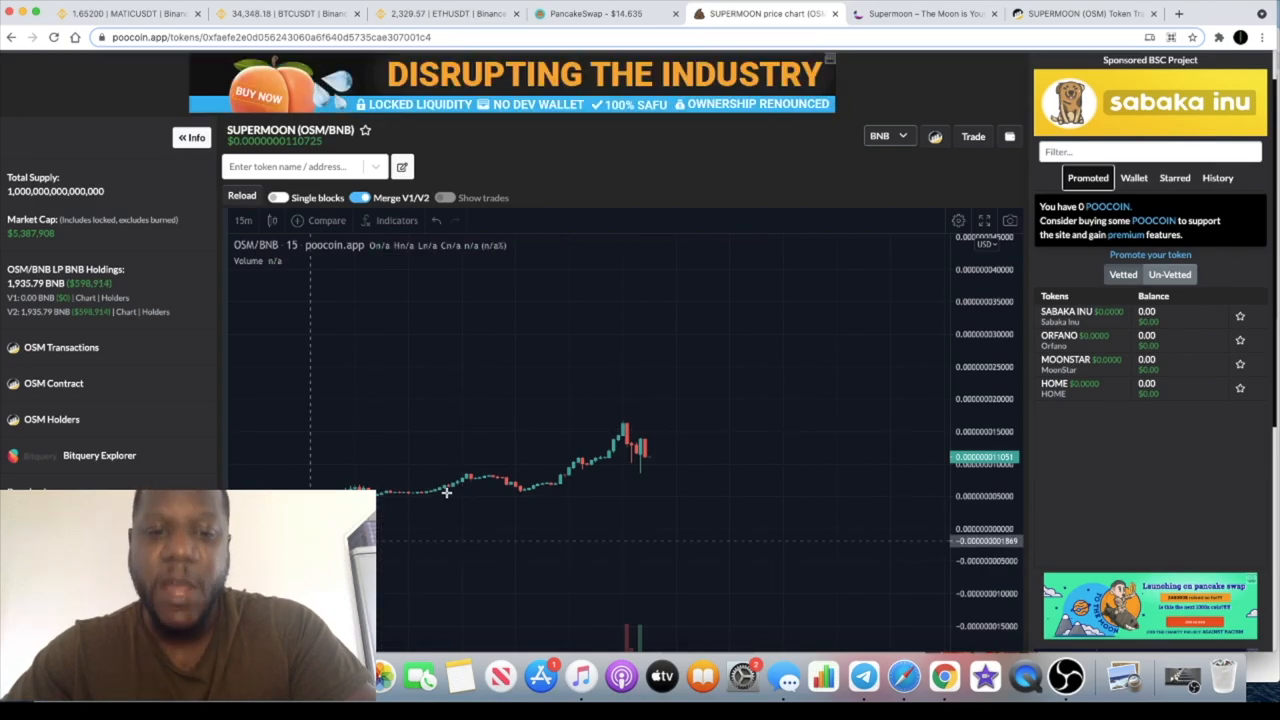
mouse_move(863, 677)
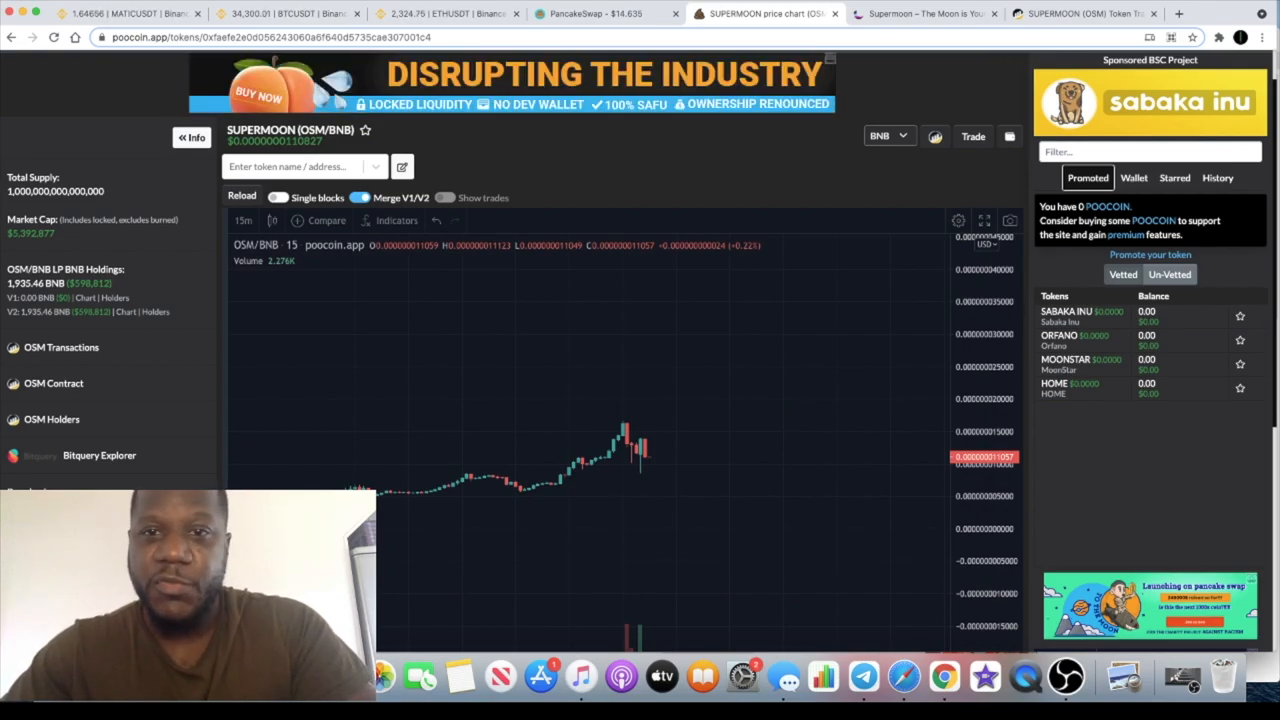
Switch back to the Supermoon website's 'The Moon Is Yours' home page
click(920, 13)
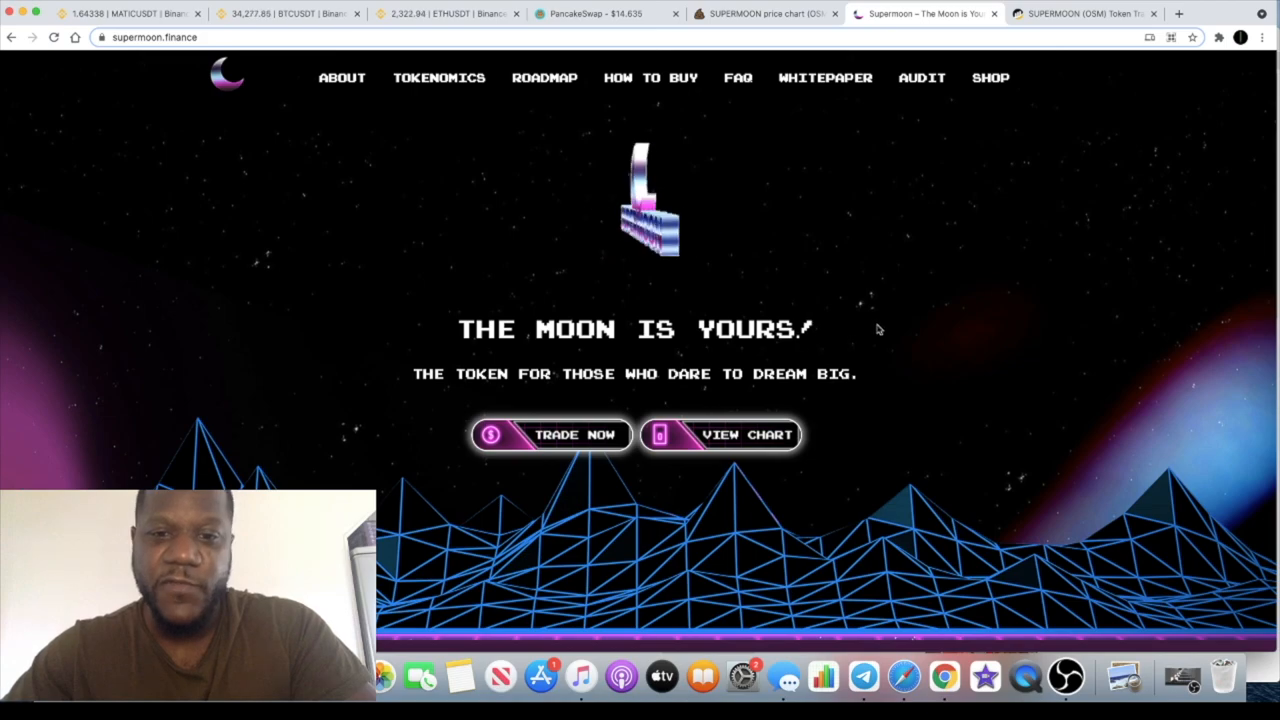